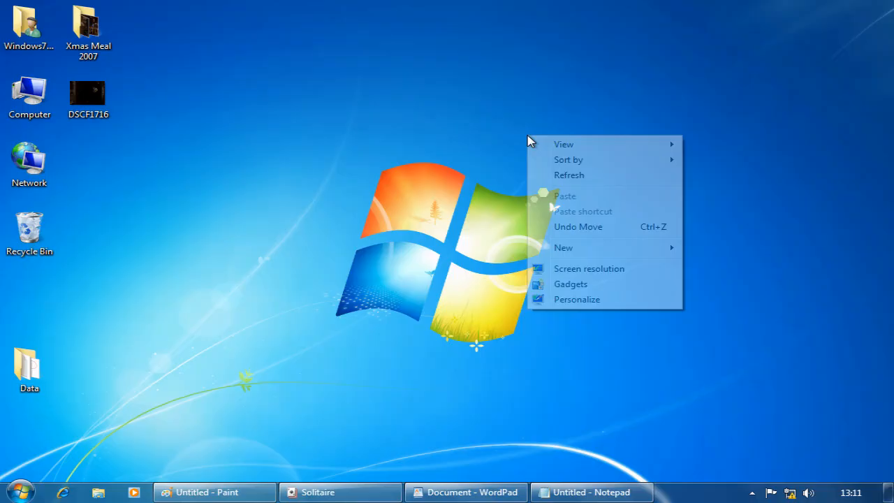
mouse_move(576, 299)
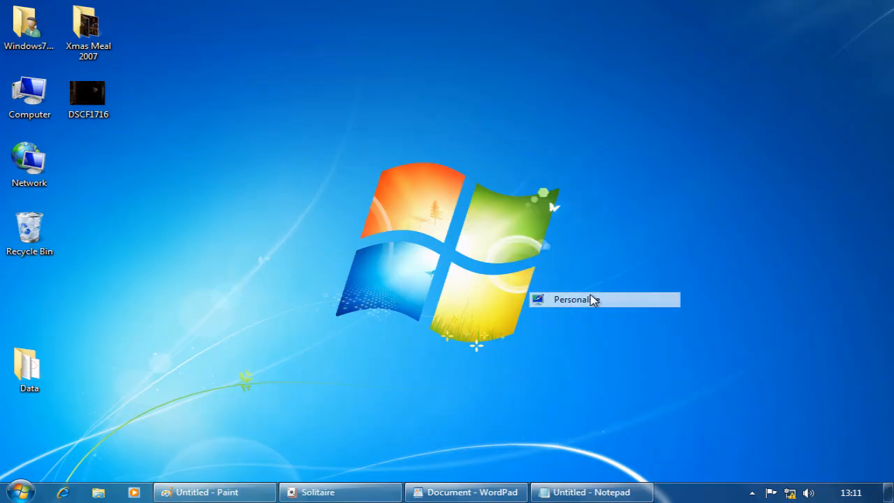
Open Personalization from the desktop and scroll through the Aero themes
click(571, 299)
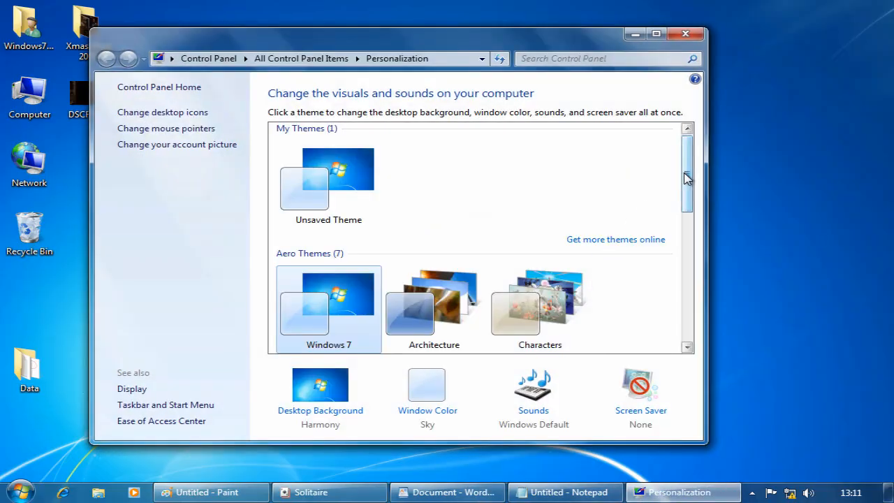
scroll(down, 3)
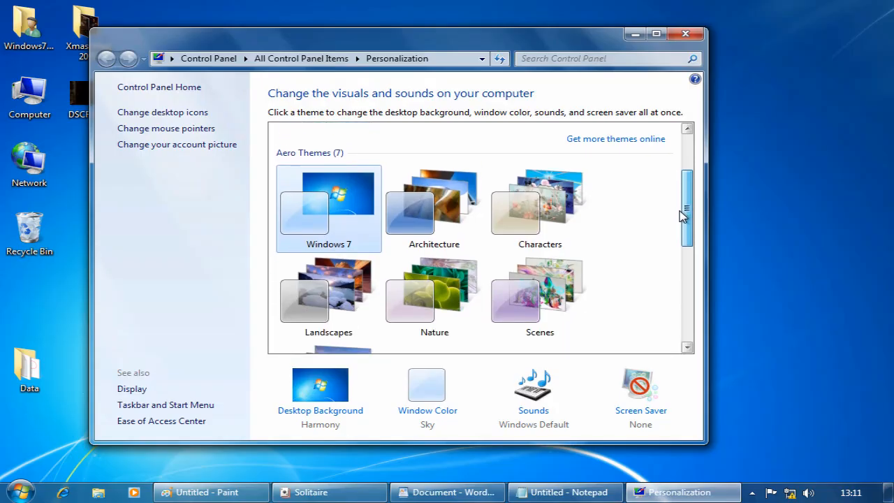
scroll(down, 3)
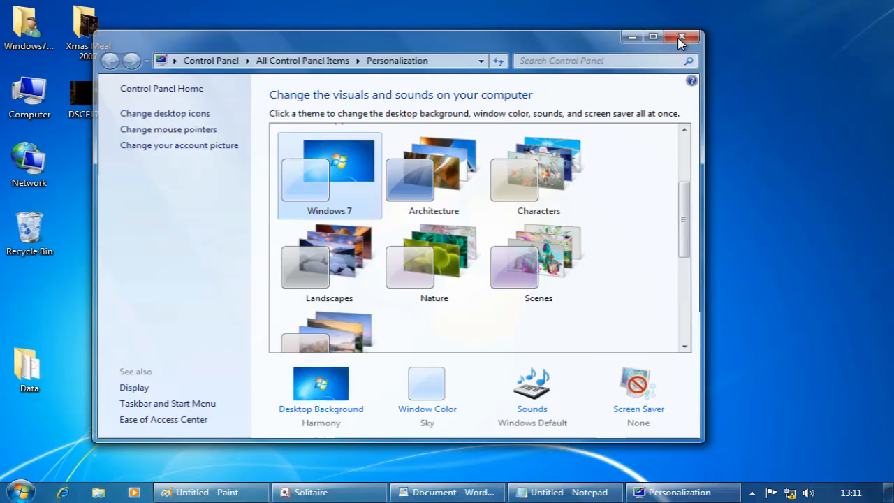
Close the Personalization window to reveal the open Notepad, WordPad, Paint and Solitaire windows
click(683, 37)
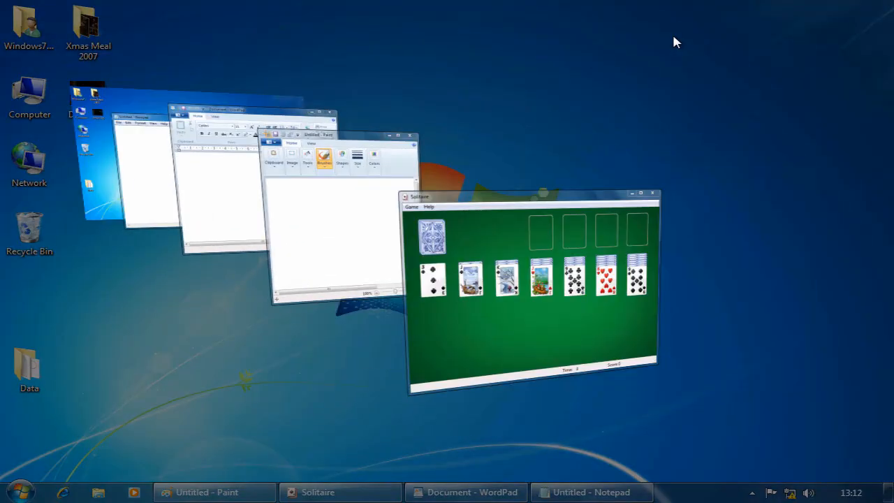
Switch to Solitaire, then make the Untitled Notepad window active
click(214, 492)
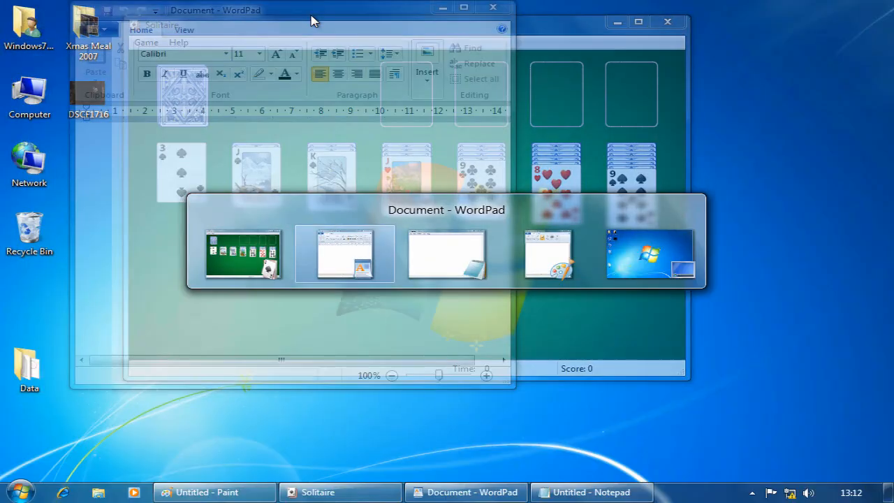
click(591, 492)
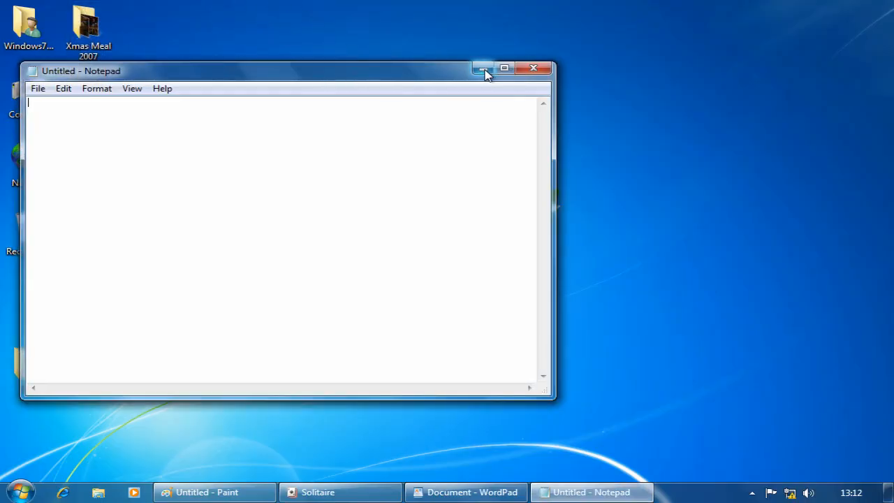
Minimize the Notepad window to clear the desktop
click(482, 69)
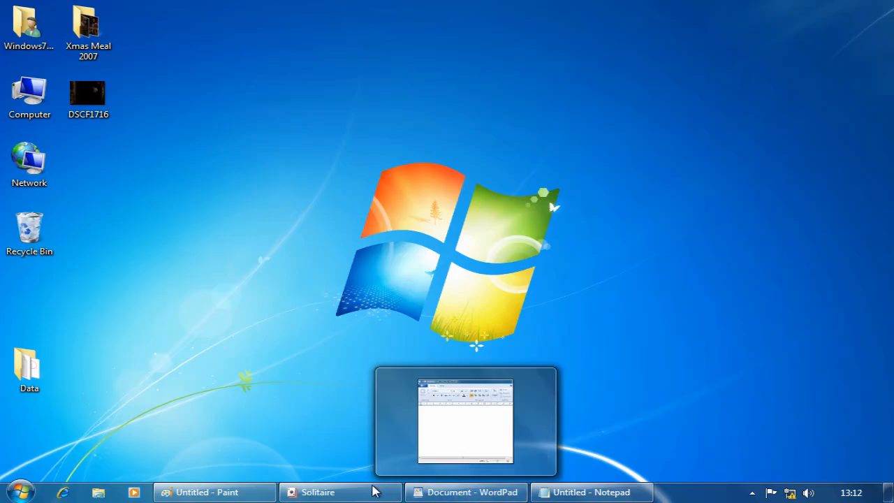
mouse_move(214, 492)
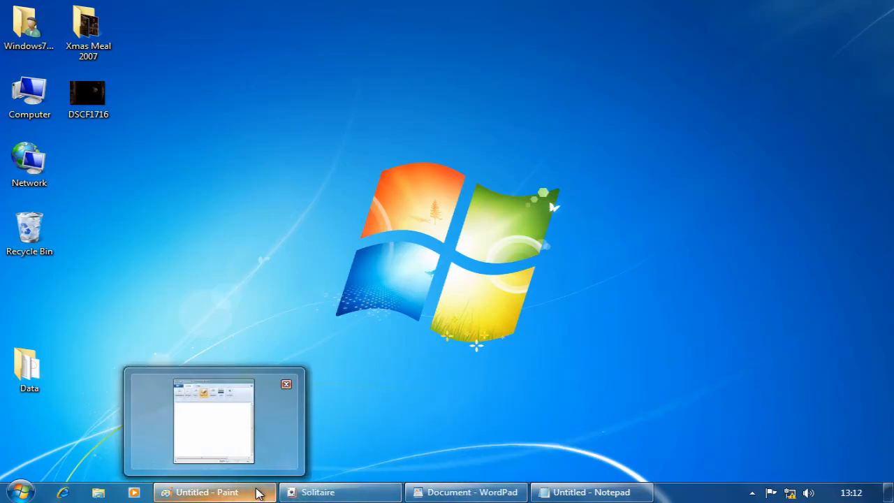